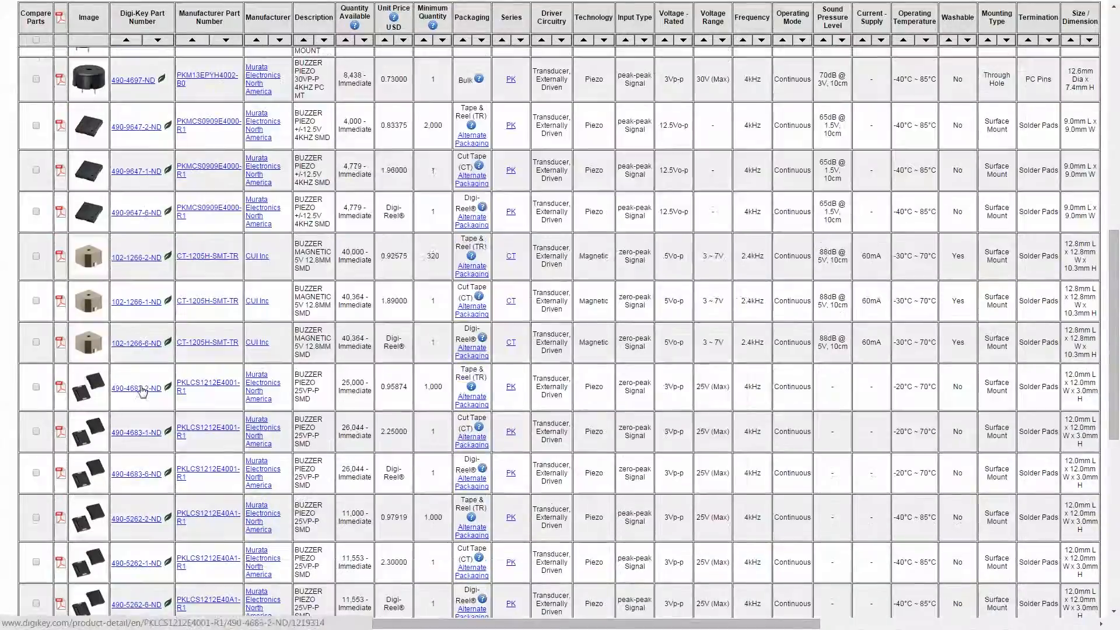
Step: Open the product page for CUI Inc CT-1205H-SMT-TR buzzer, part 102-1266-6-ND Digi-Reel
{"action": "left_click", "coordinate": [134, 341]}
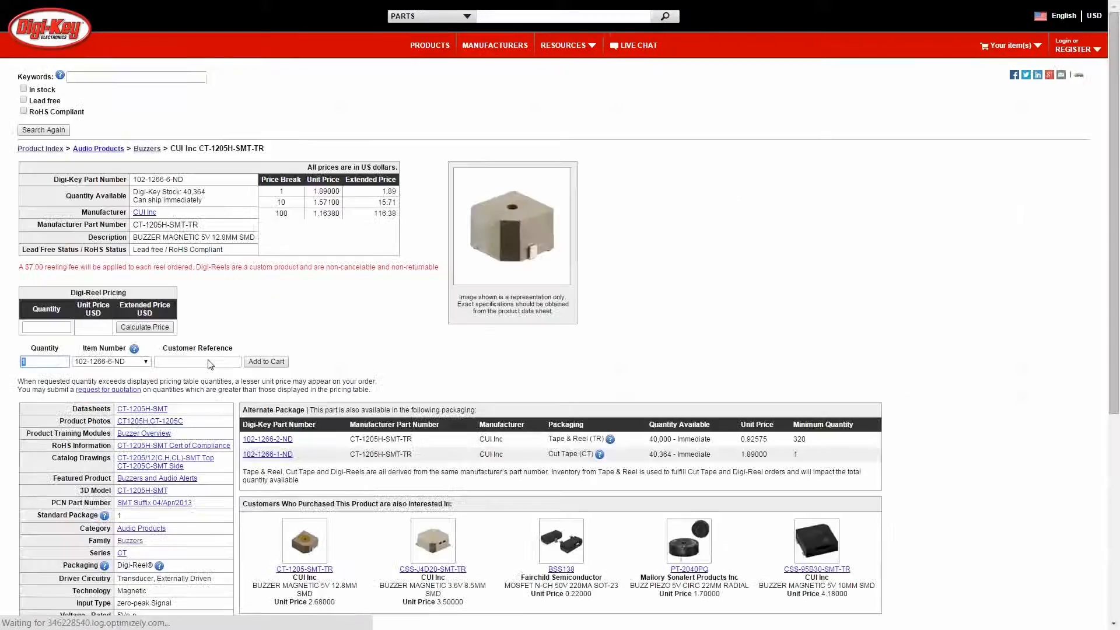